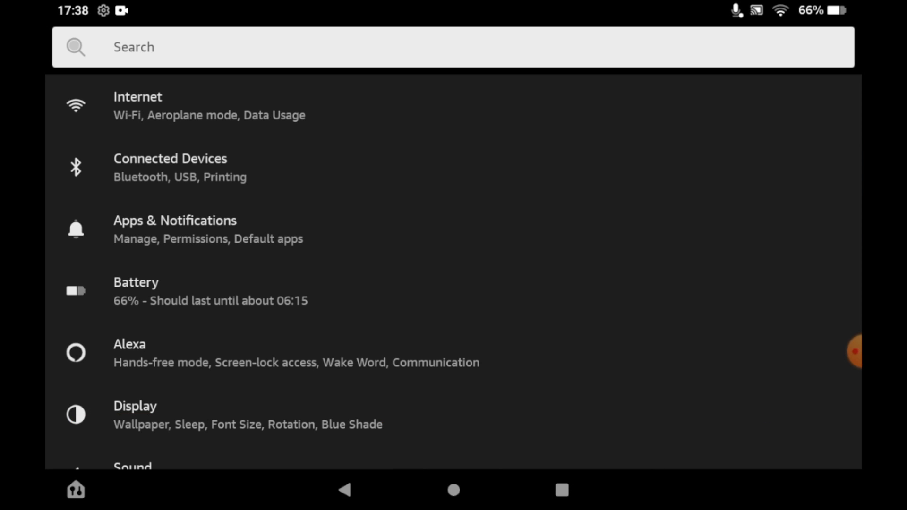
pyautogui.scroll(-3)
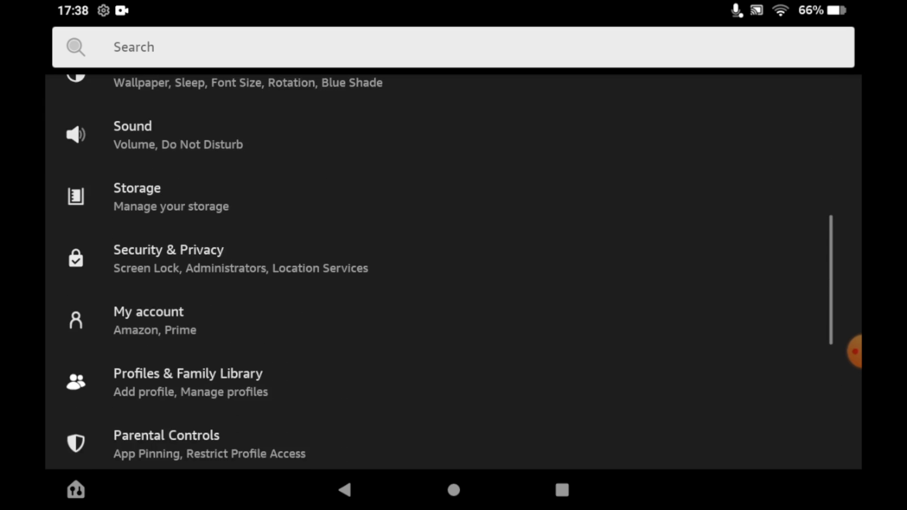